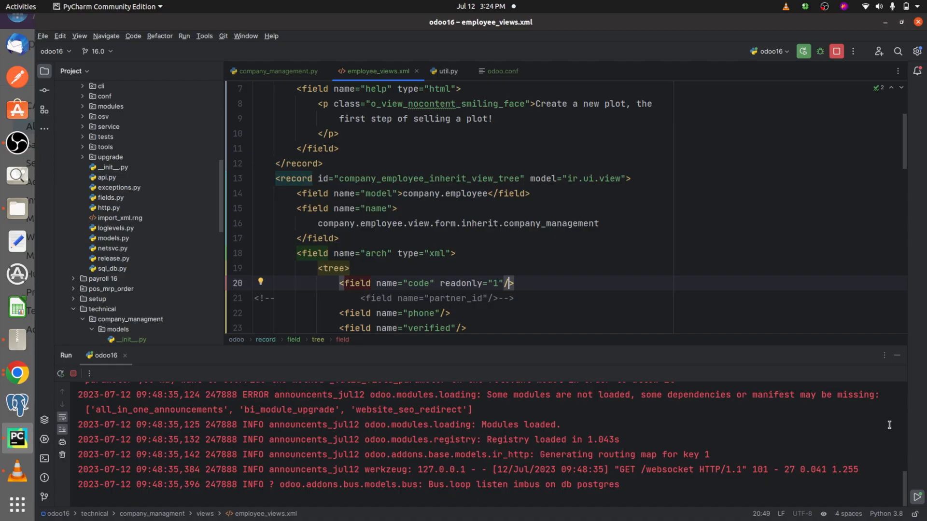
- Remove the self-closing '/' from the code field on line 20, then switch to Odoo's Apps page
scroll("up", 3)
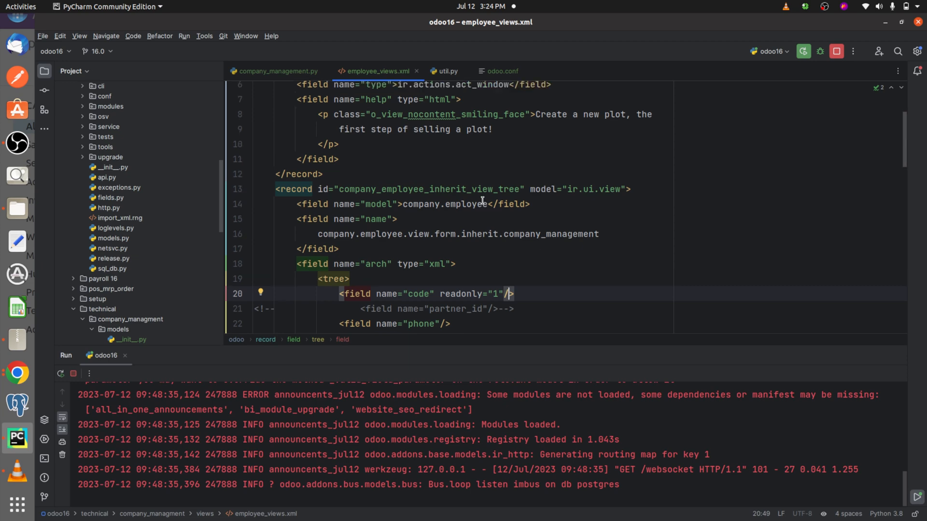
scroll("up", 3)
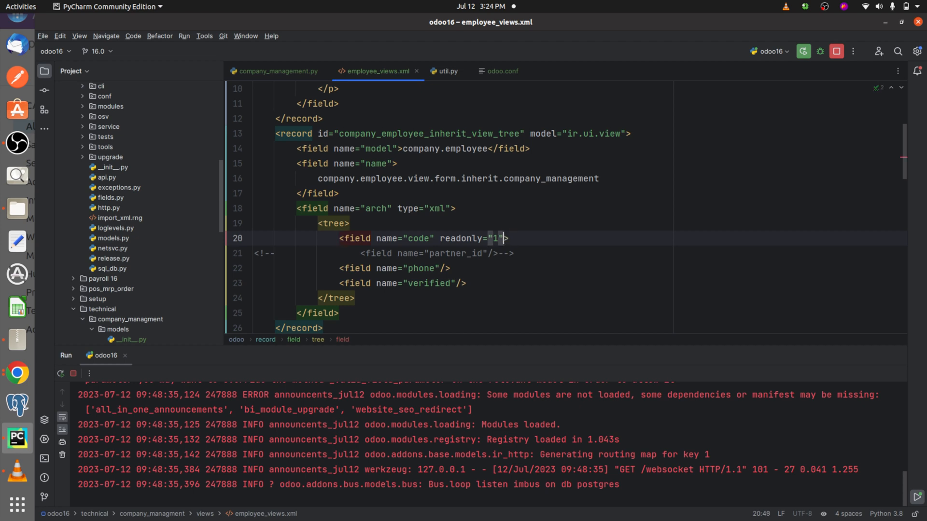
left_click(803, 51)
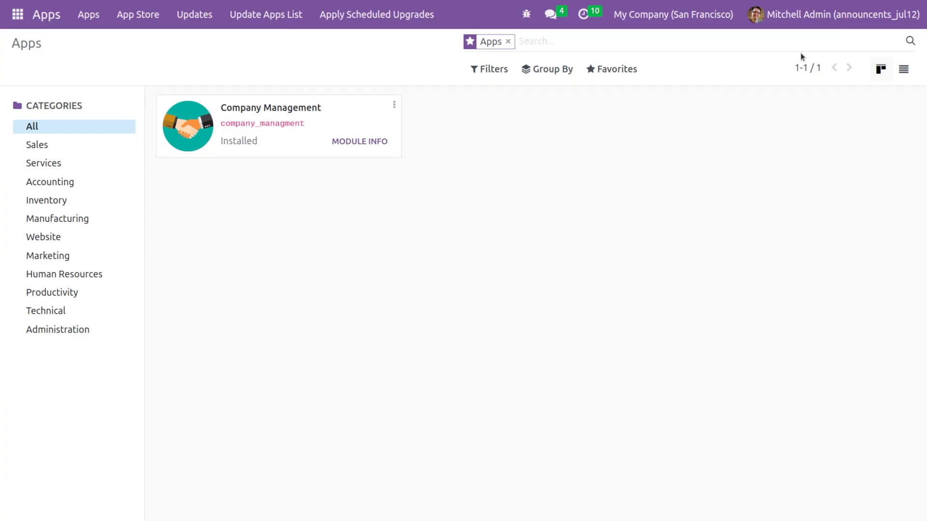
mouse_move(396, 104)
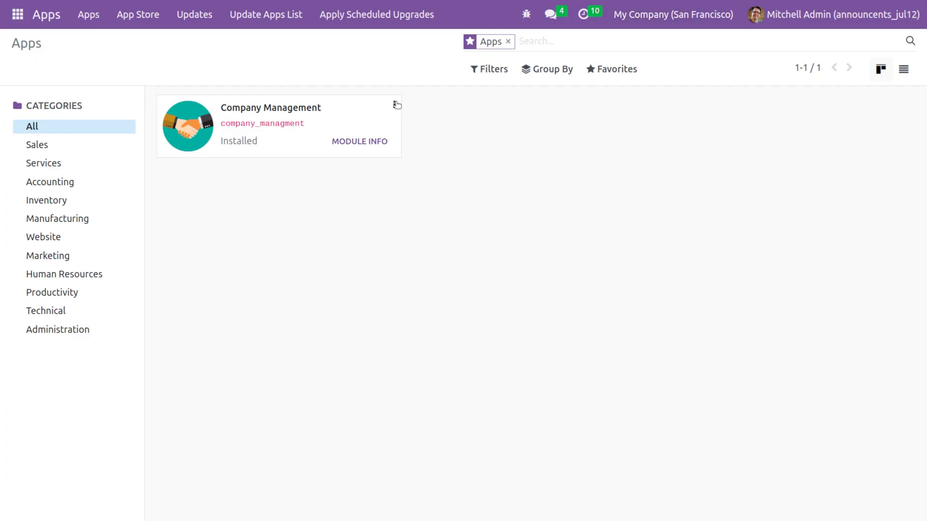
- Upgrade the Company Management module from its card's actions menu
left_click(394, 105)
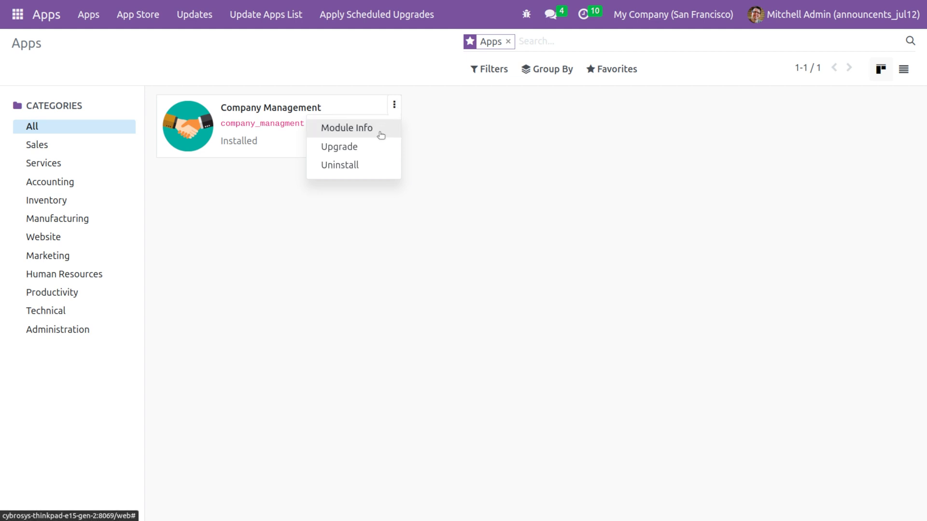
mouse_move(339, 146)
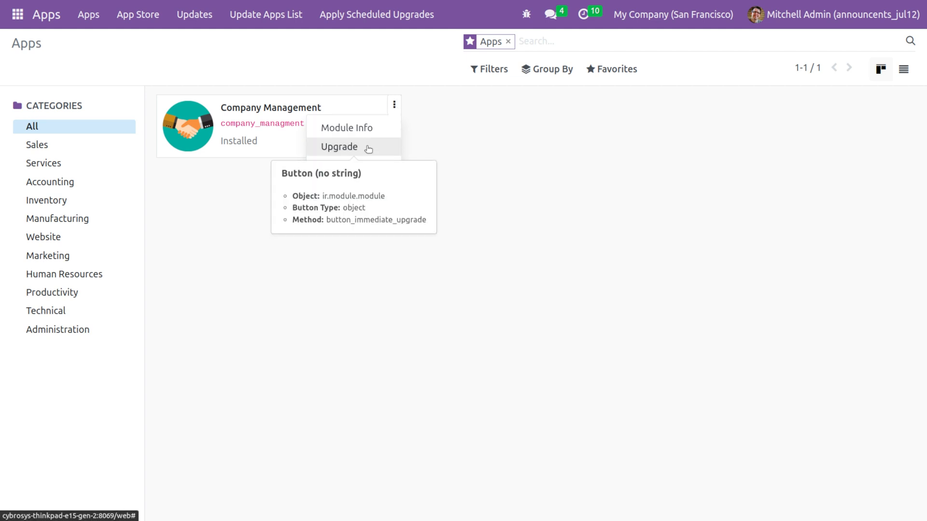
left_click(339, 146)
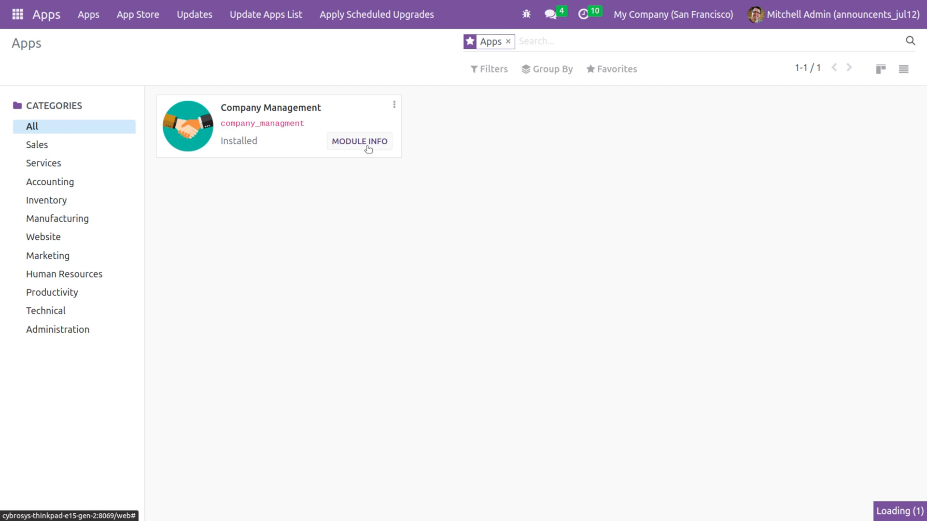
left_click(359, 141)
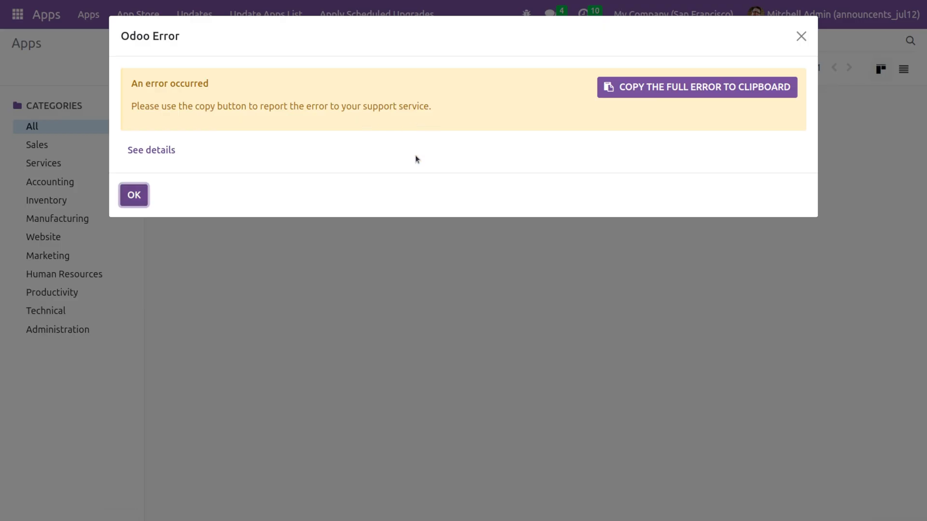
mouse_move(150, 150)
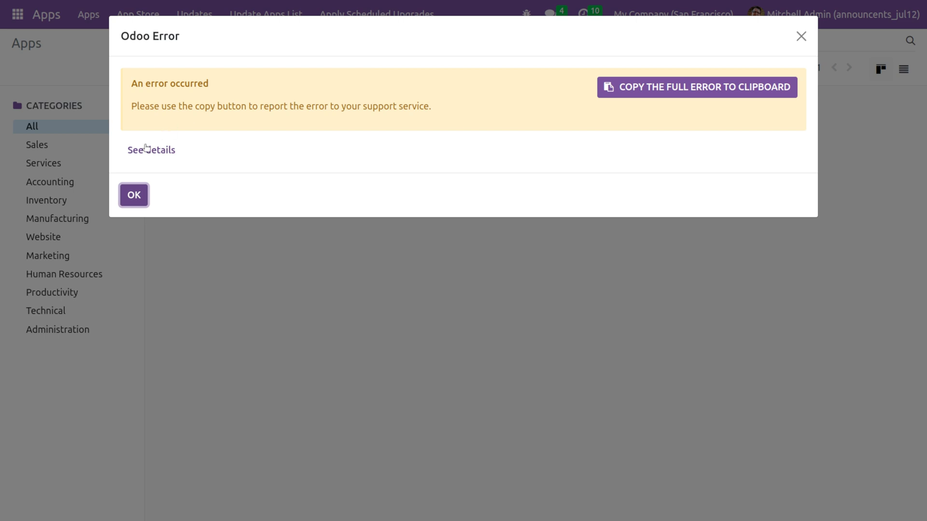
- Expand the error details and highlight the XMLSyntaxError tag-mismatch line in the traceback
left_click(150, 149)
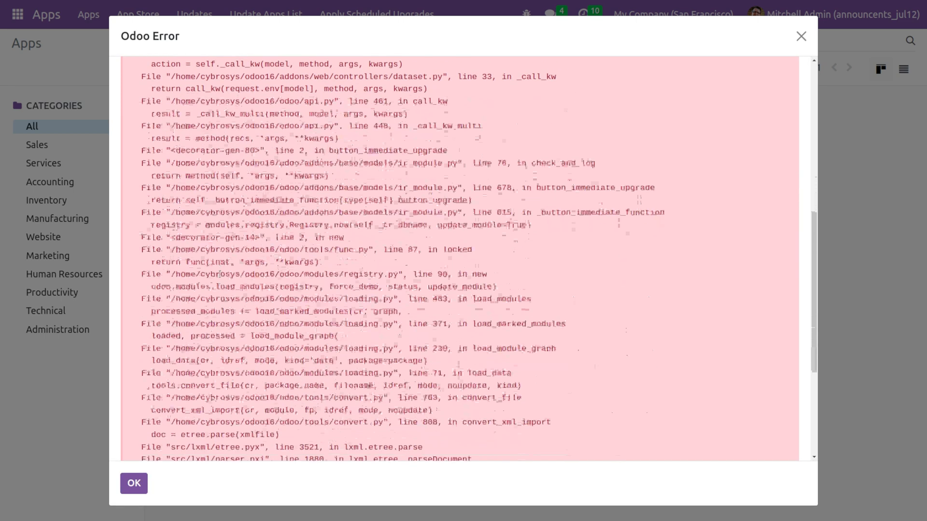
scroll("down", 3)
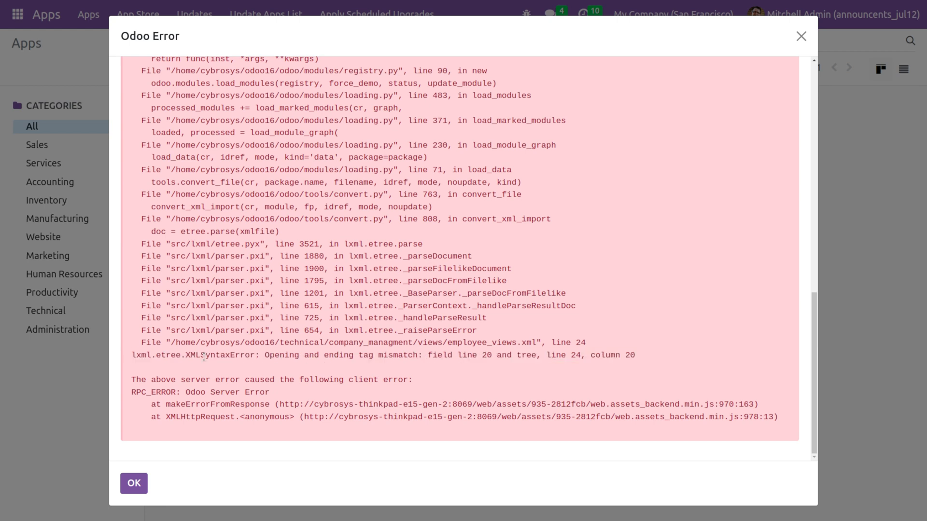
double_click(220, 355)
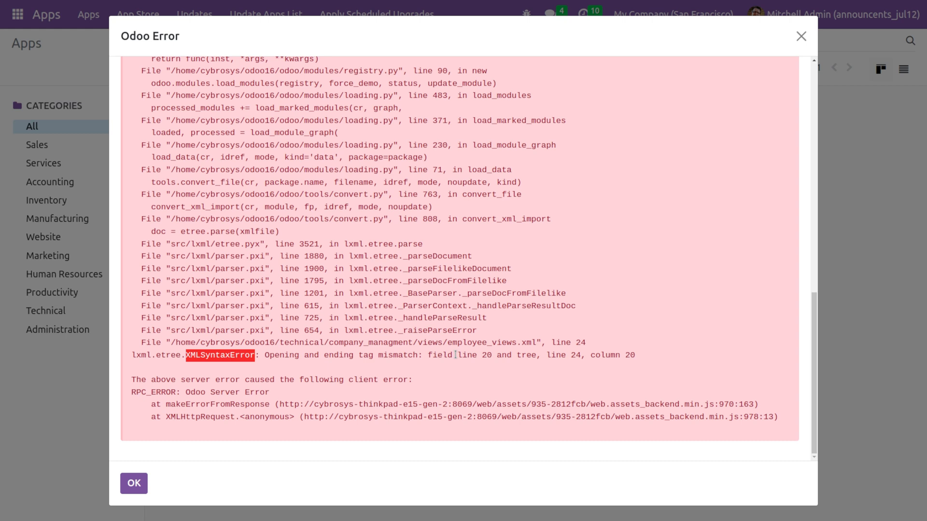
mouse_move(489, 364)
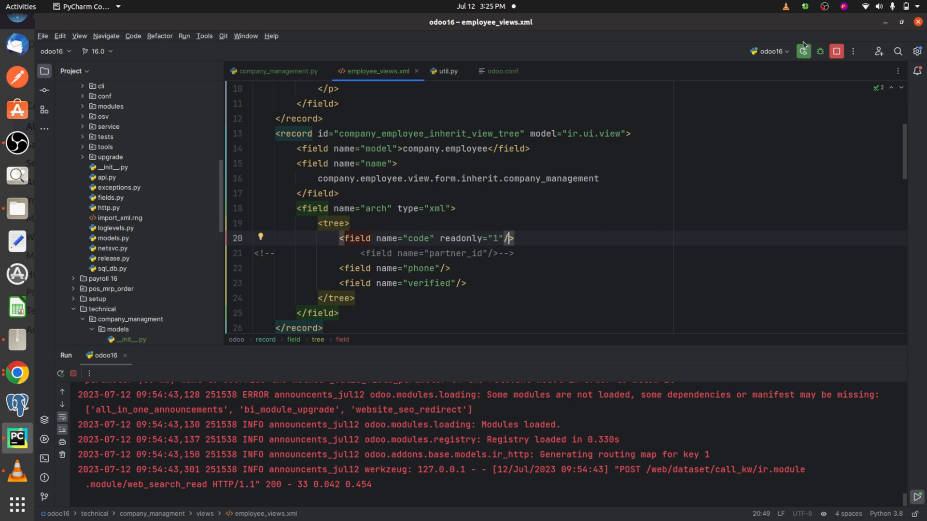
left_click(803, 51)
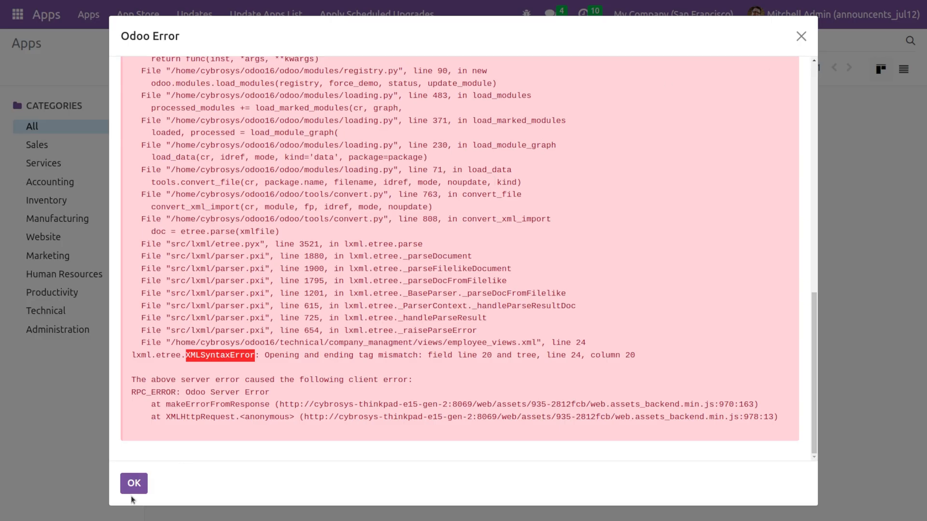
- Close the error dialog with OK and return to the Apps page via the main menu
left_click(133, 483)
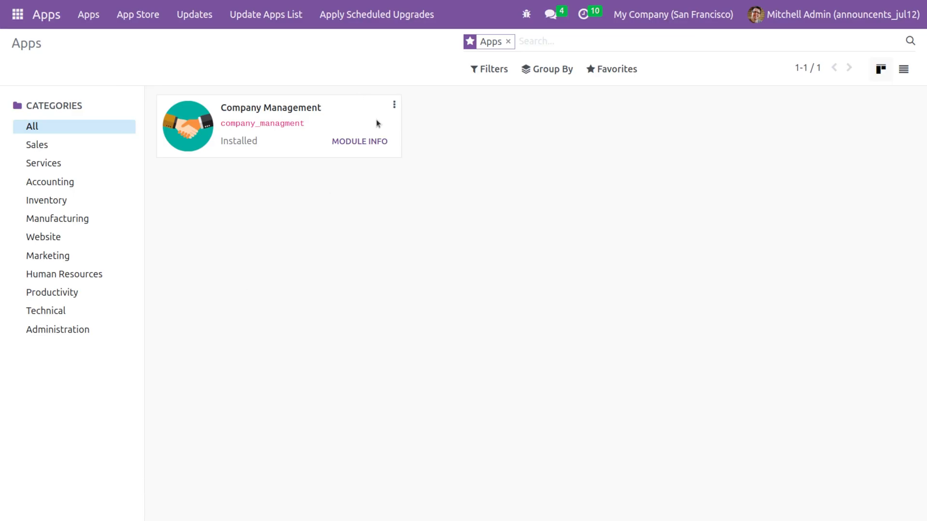
left_click(359, 141)
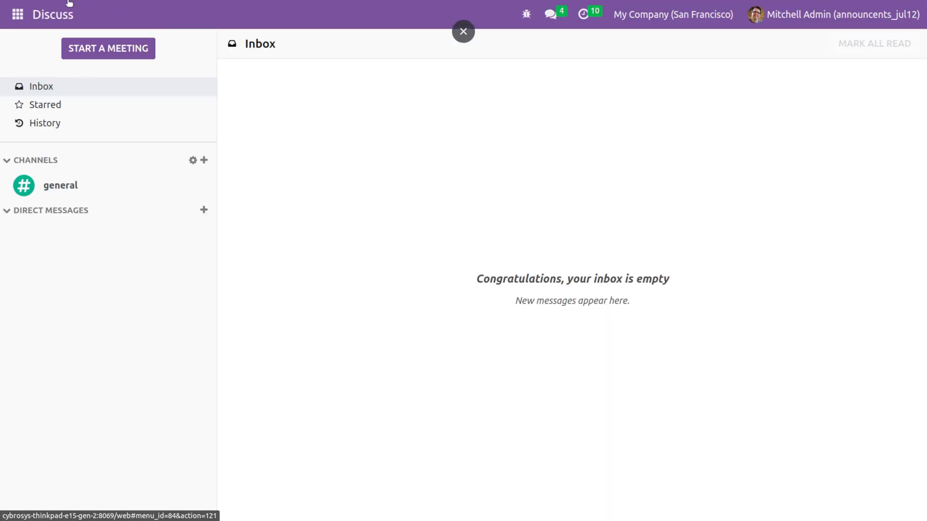
left_click(17, 13)
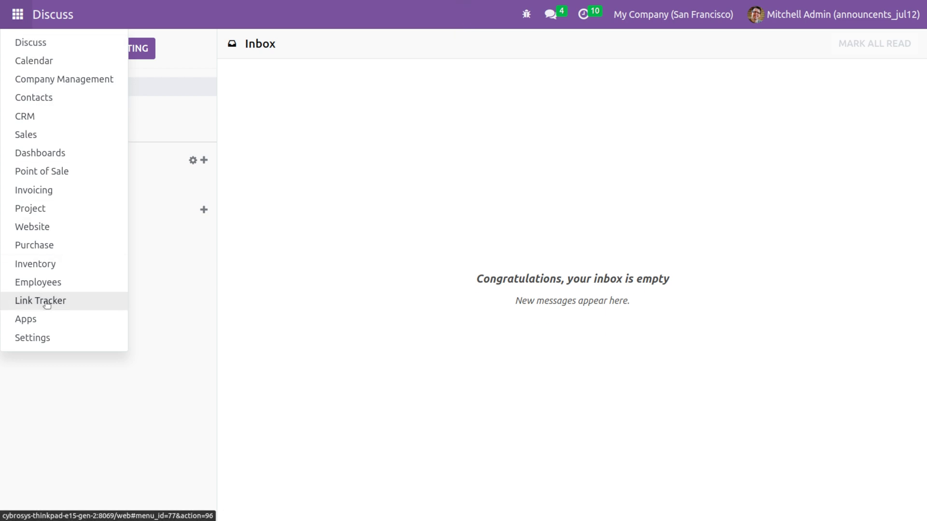
left_click(25, 319)
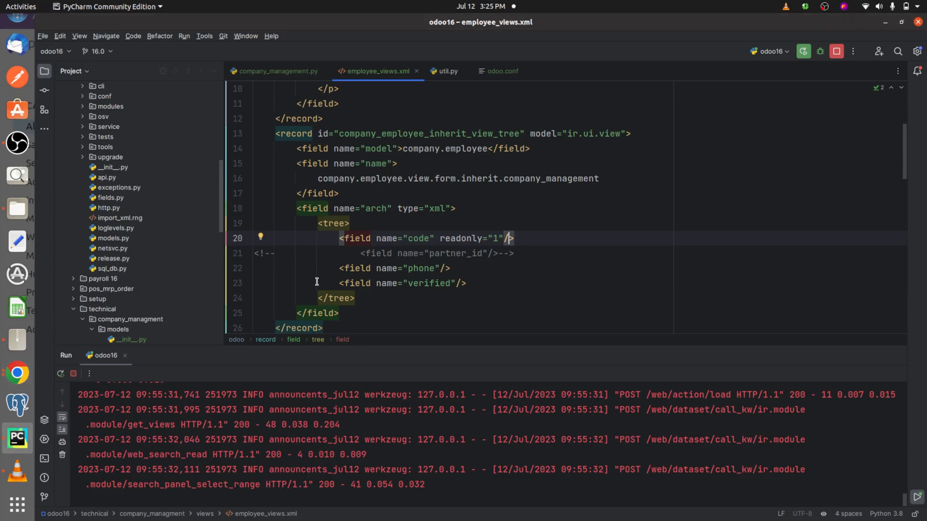
mouse_move(386, 217)
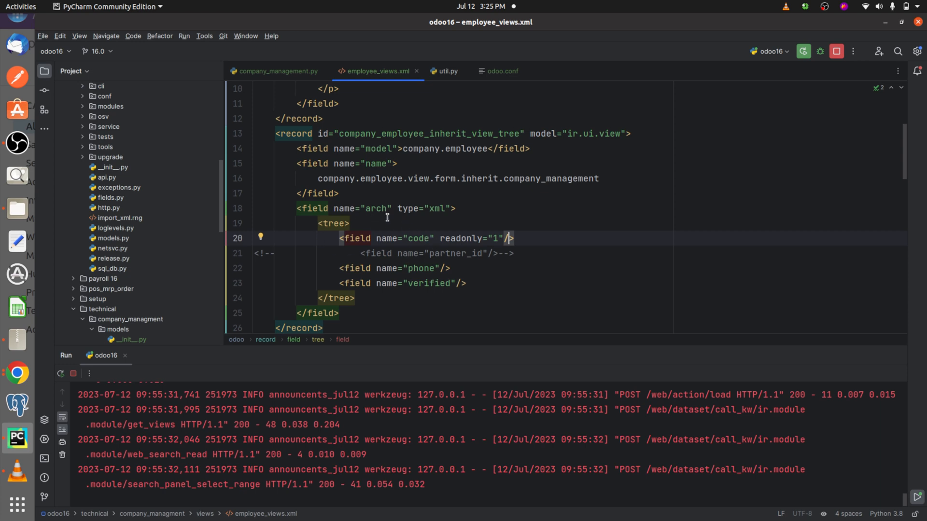
mouse_move(457, 211)
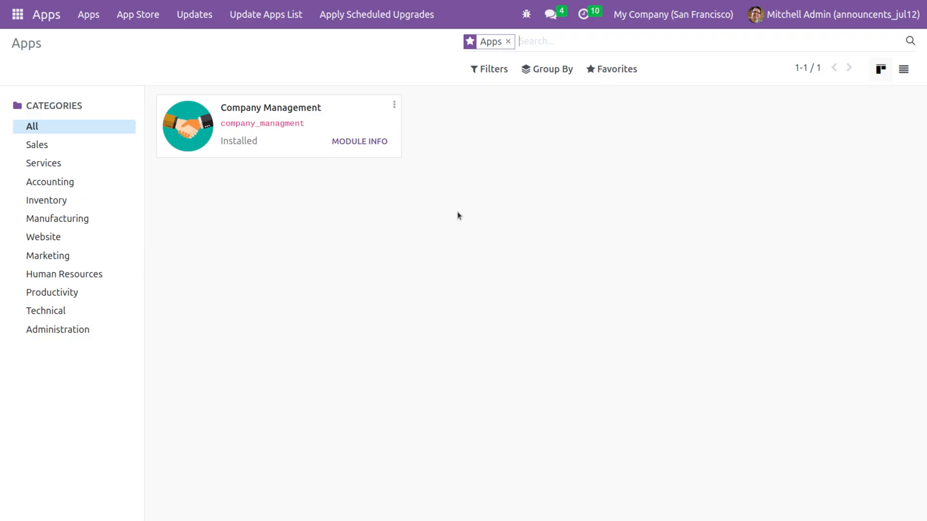
mouse_move(411, 157)
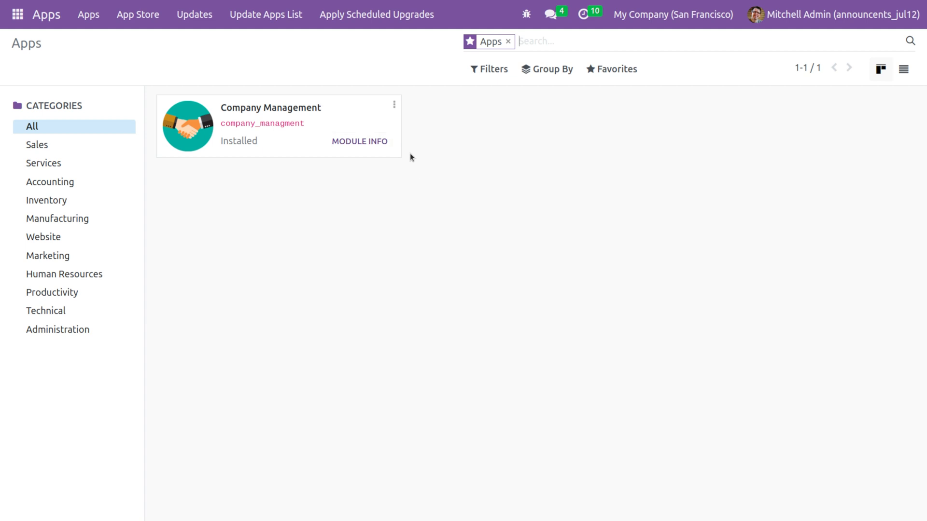